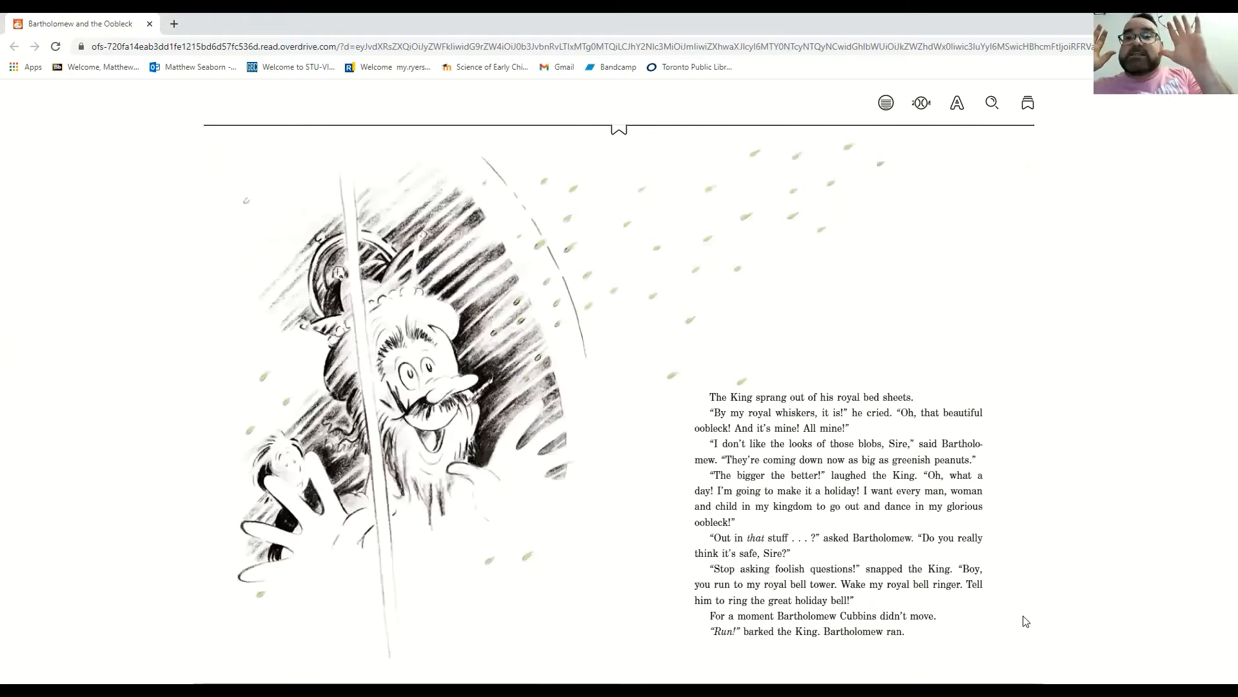
{"action": "mouse_move", "coordinate": [1024, 615]}
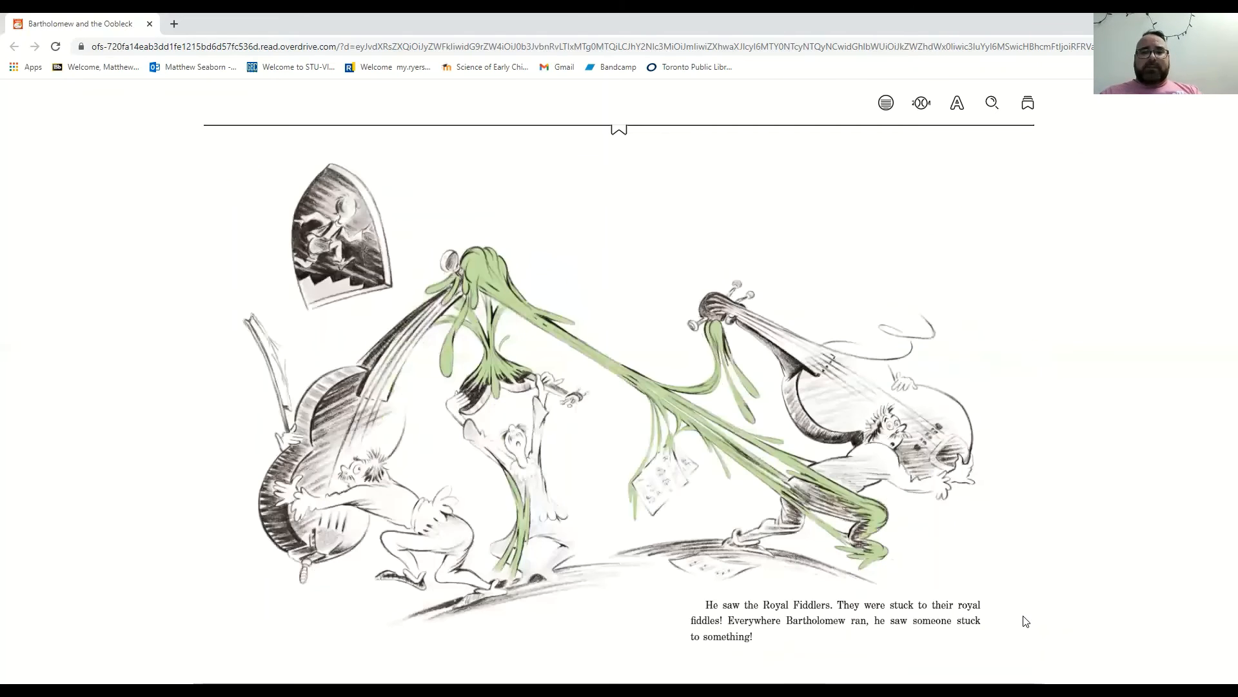
{"action": "mouse_move", "coordinate": [1023, 616]}
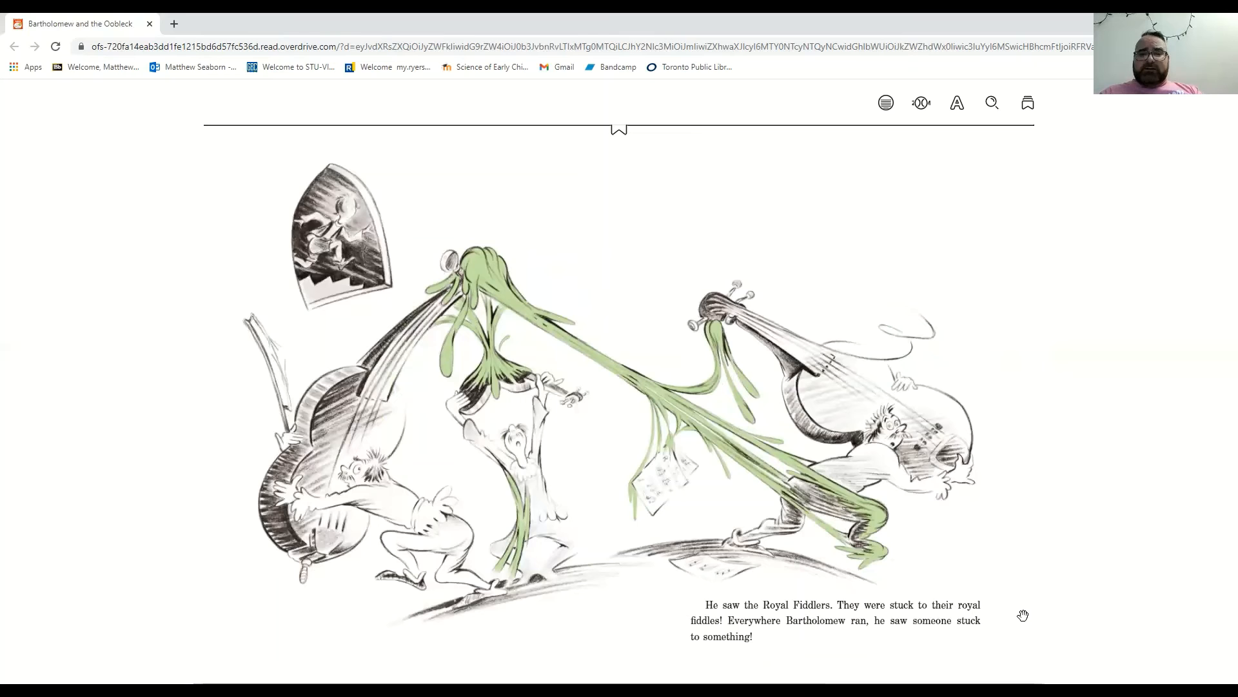